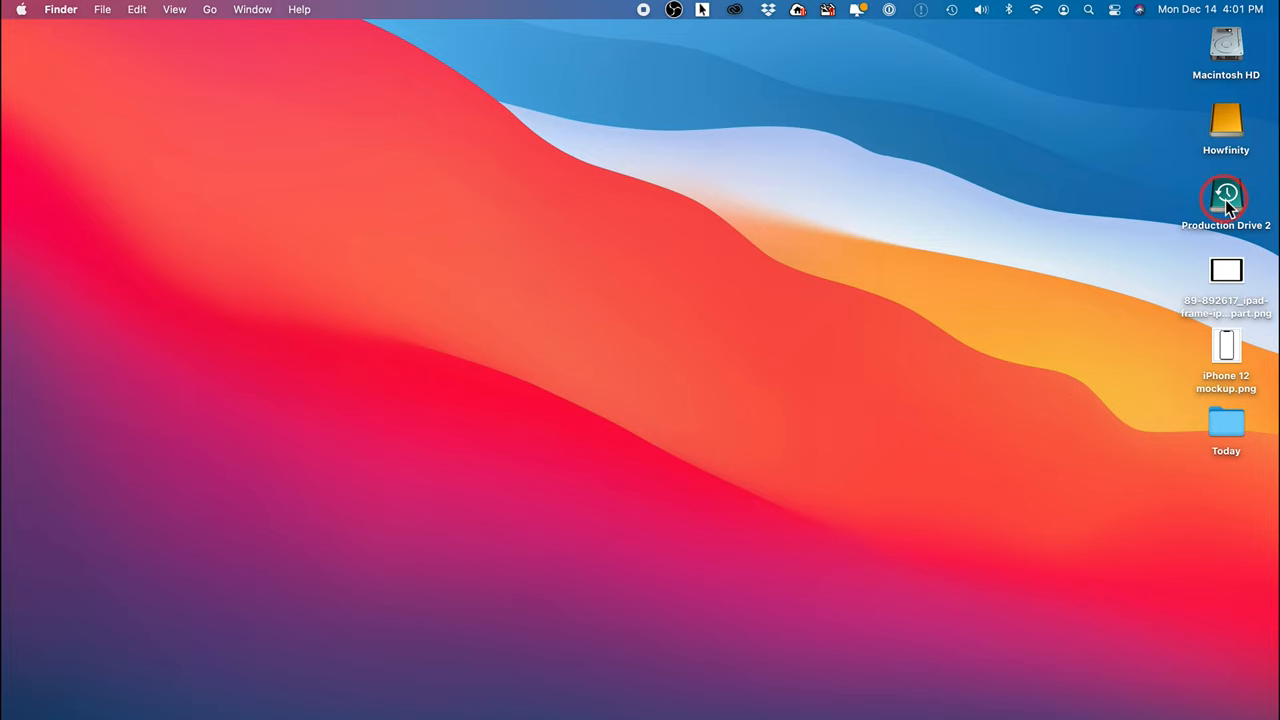
- Check the backup drive's contents, close its window, and launch System Preferences
{"action": "double_click", "coordinate": [1226, 195]}
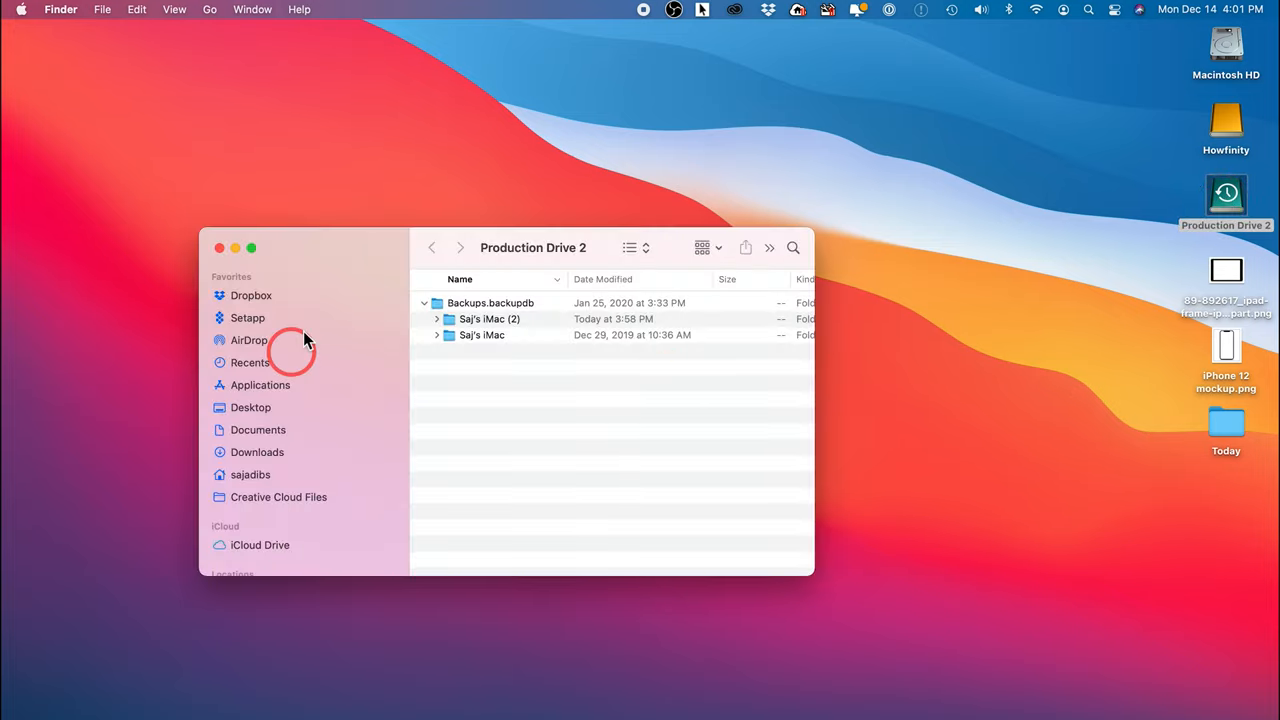
{"action": "mouse_move", "coordinate": [221, 248]}
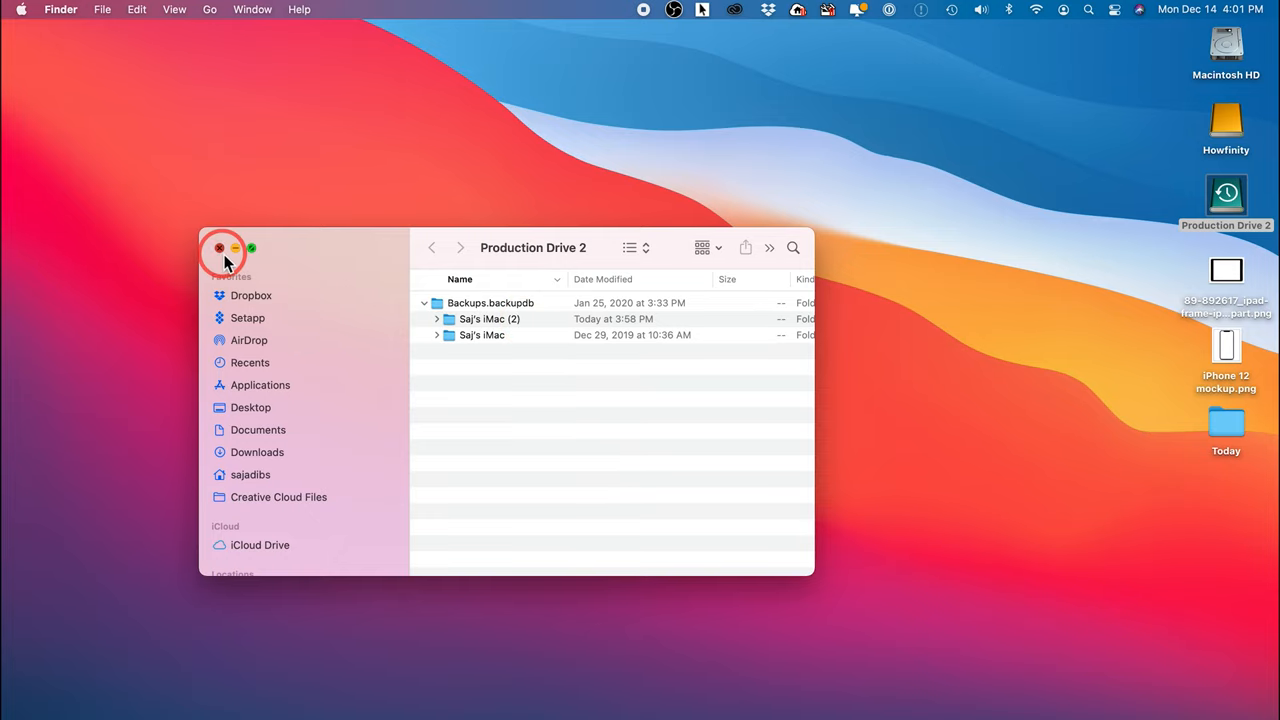
{"action": "left_click", "coordinate": [220, 248]}
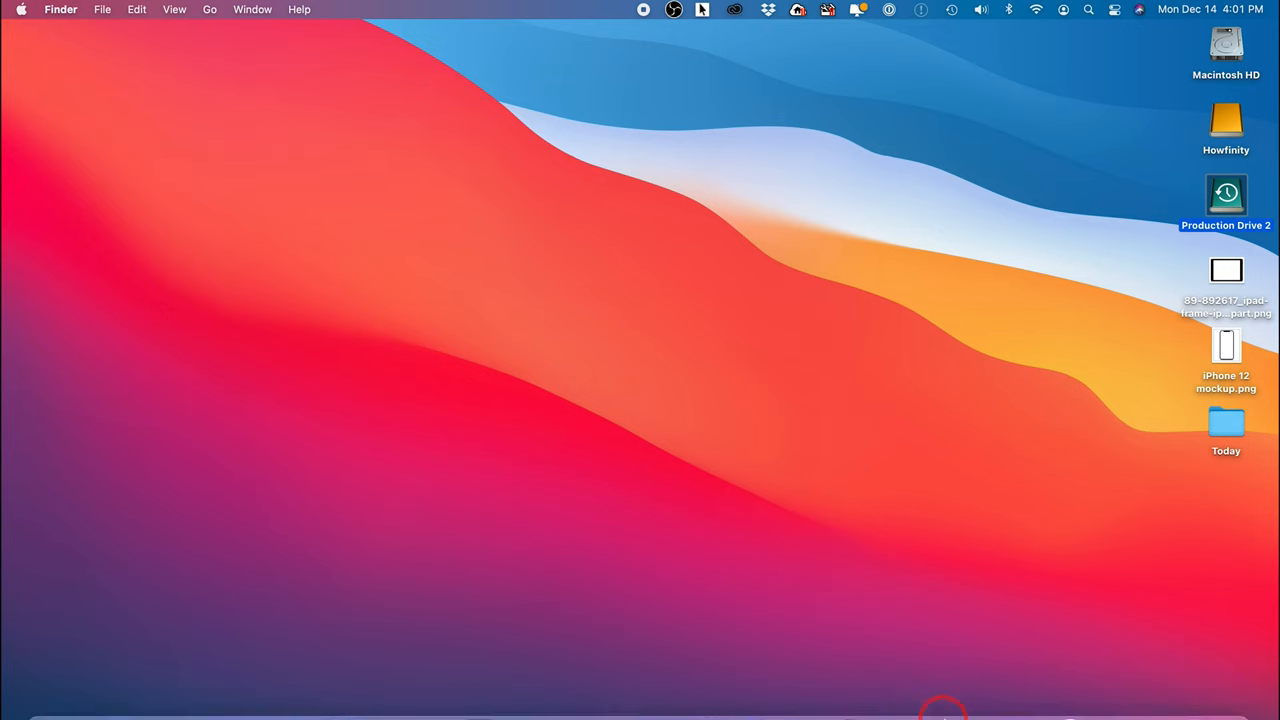
{"action": "mouse_move", "coordinate": [947, 660]}
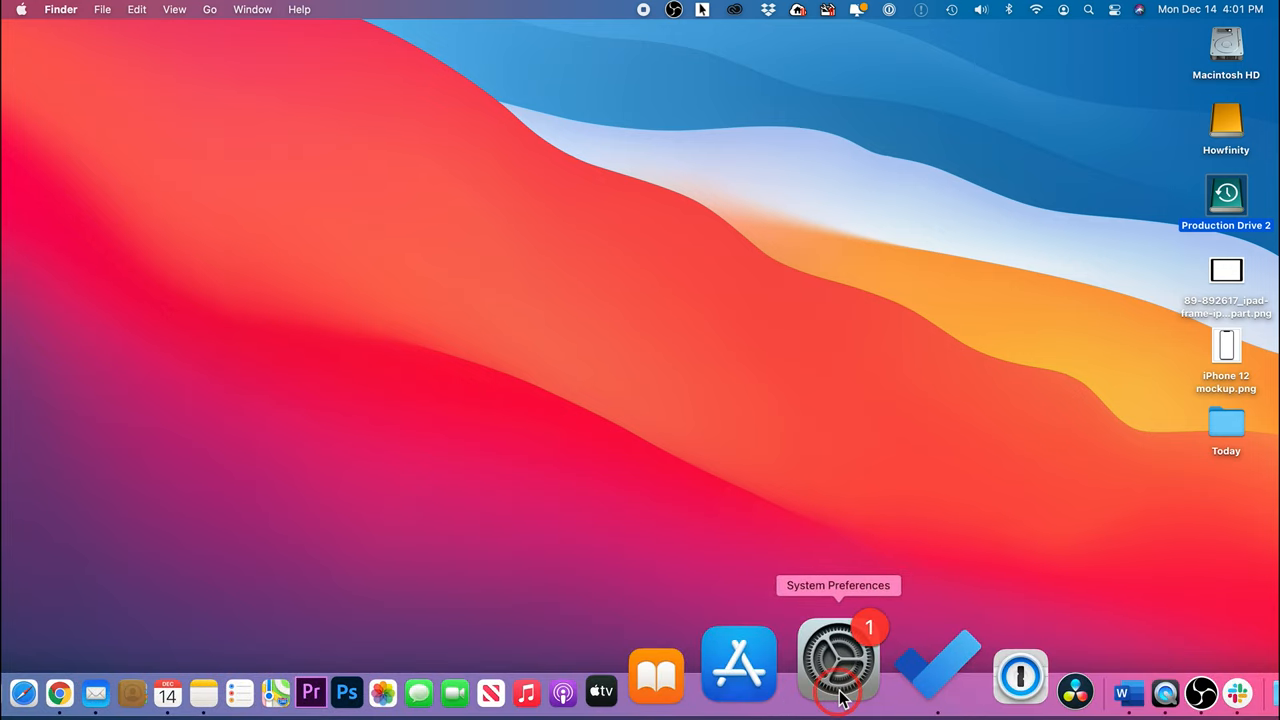
{"action": "left_click", "coordinate": [838, 660]}
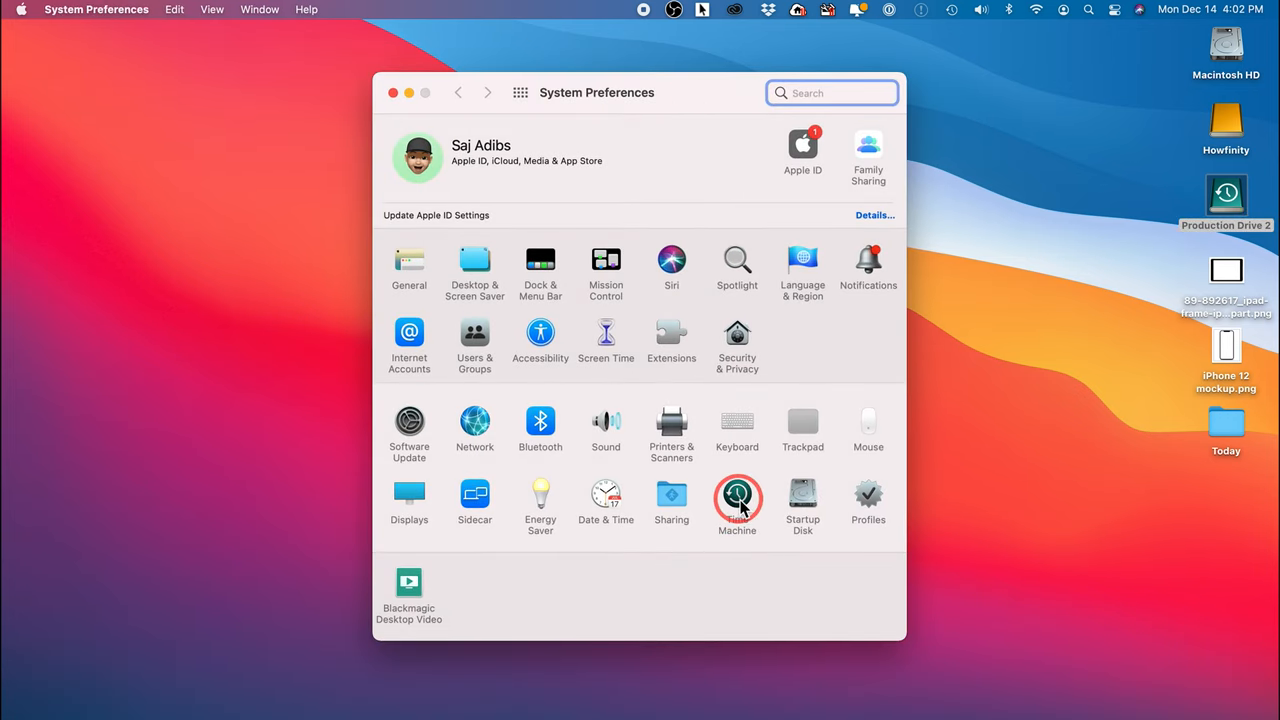
- Open Time Machine settings for Production Drive 2, then enter Time Machine from the menu bar
{"action": "left_click", "coordinate": [737, 495]}
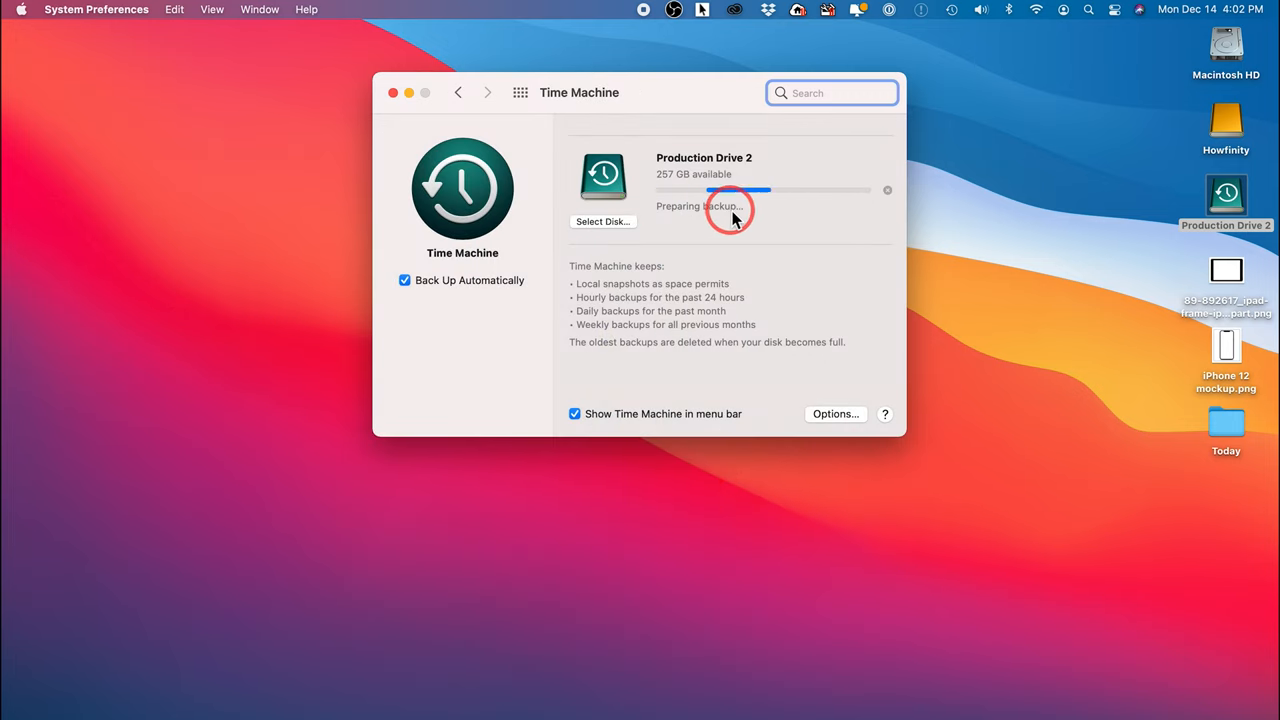
{"action": "mouse_move", "coordinate": [1190, 225]}
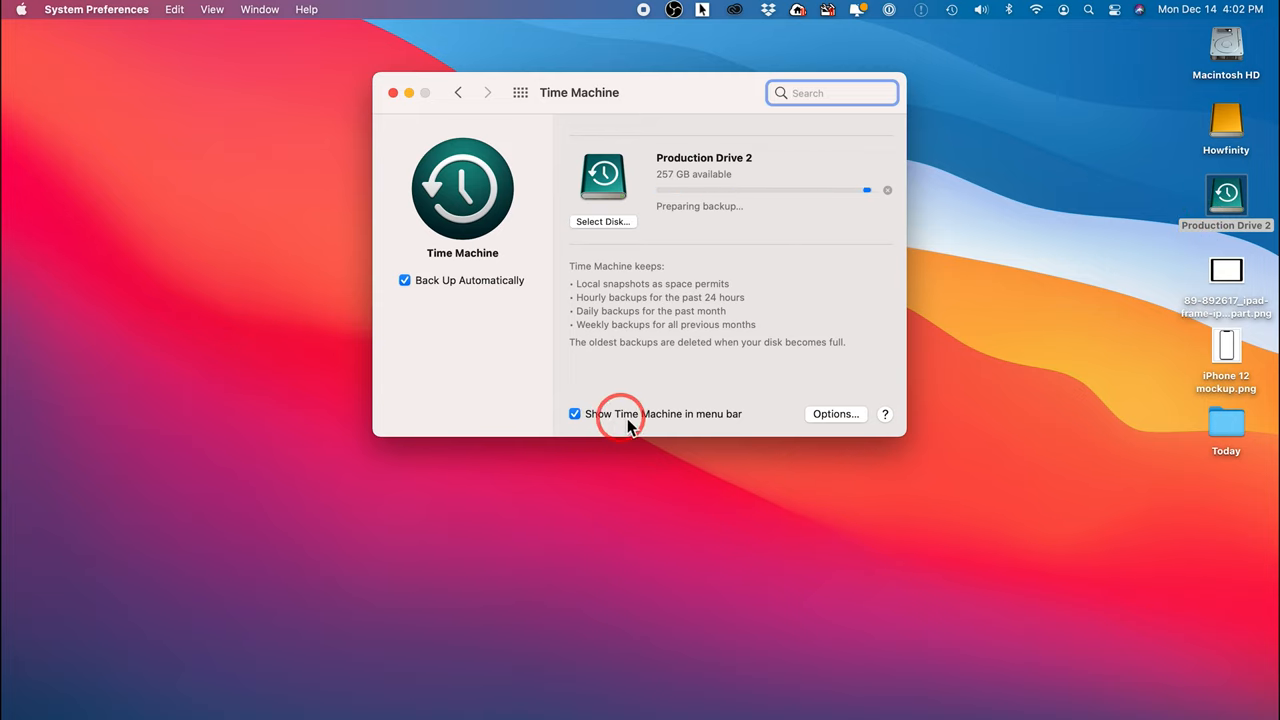
{"action": "left_click", "coordinate": [574, 413]}
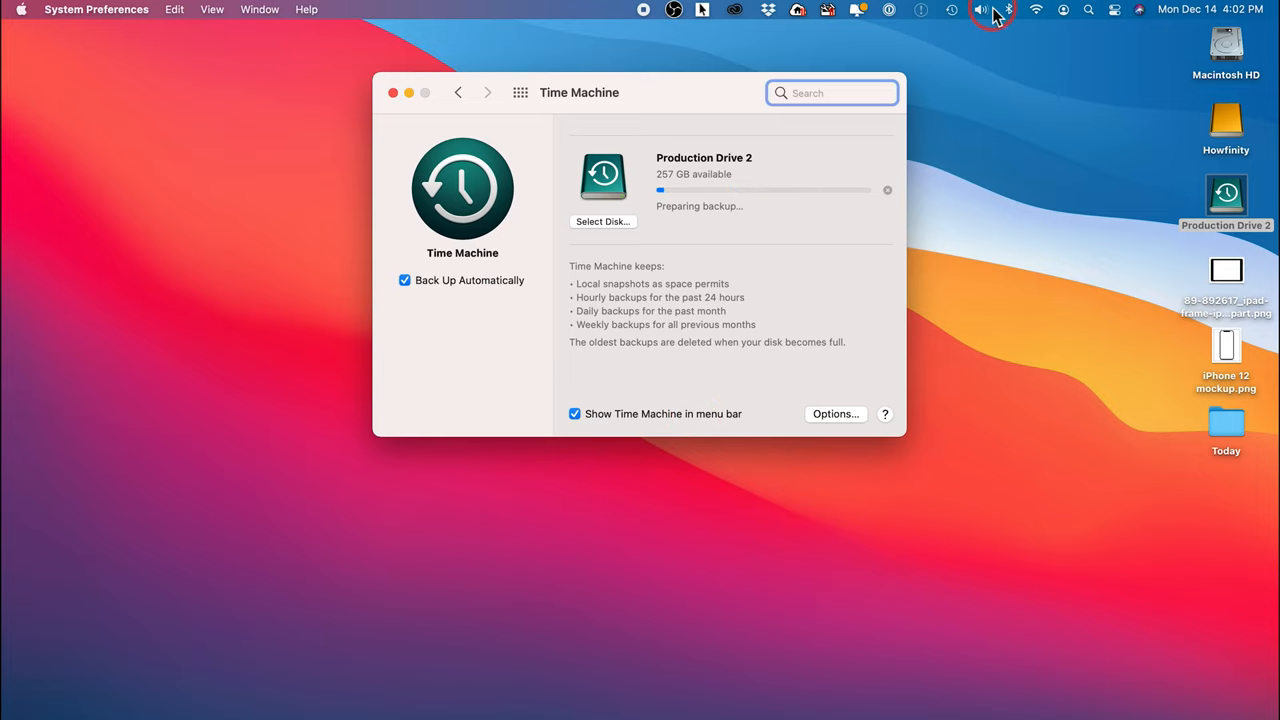
{"action": "left_click", "coordinate": [951, 9]}
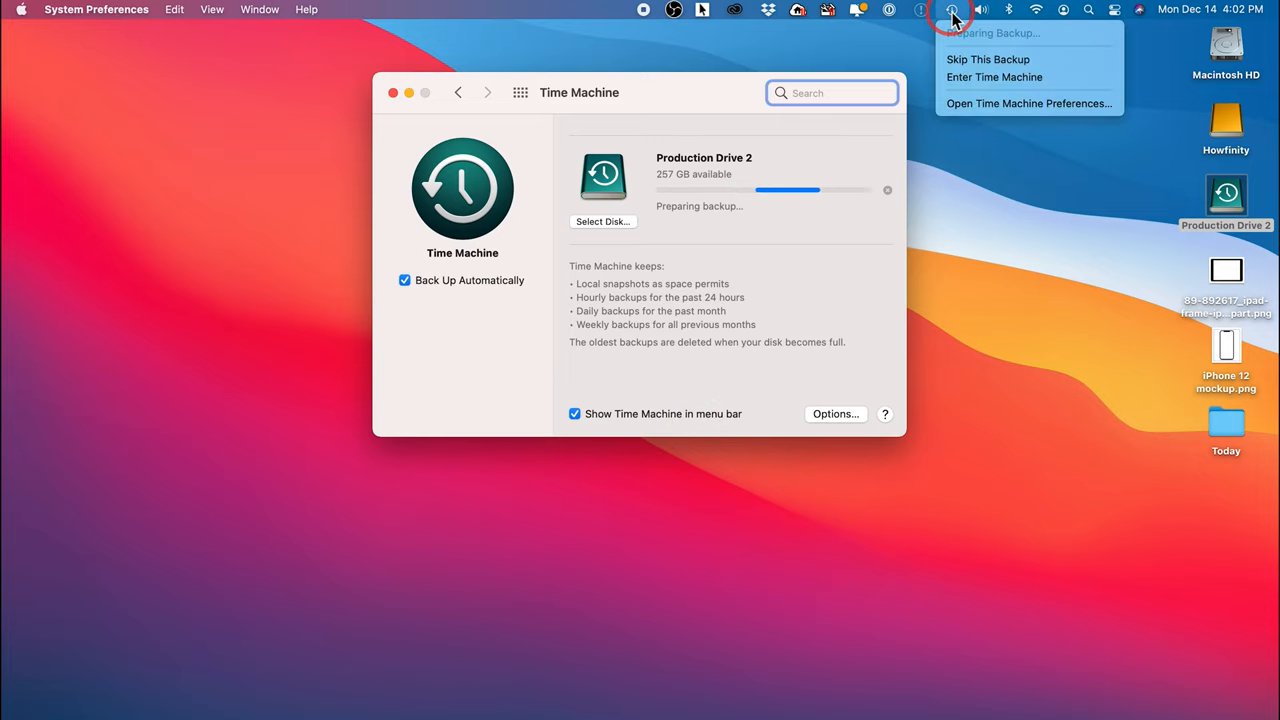
{"action": "mouse_move", "coordinate": [994, 77]}
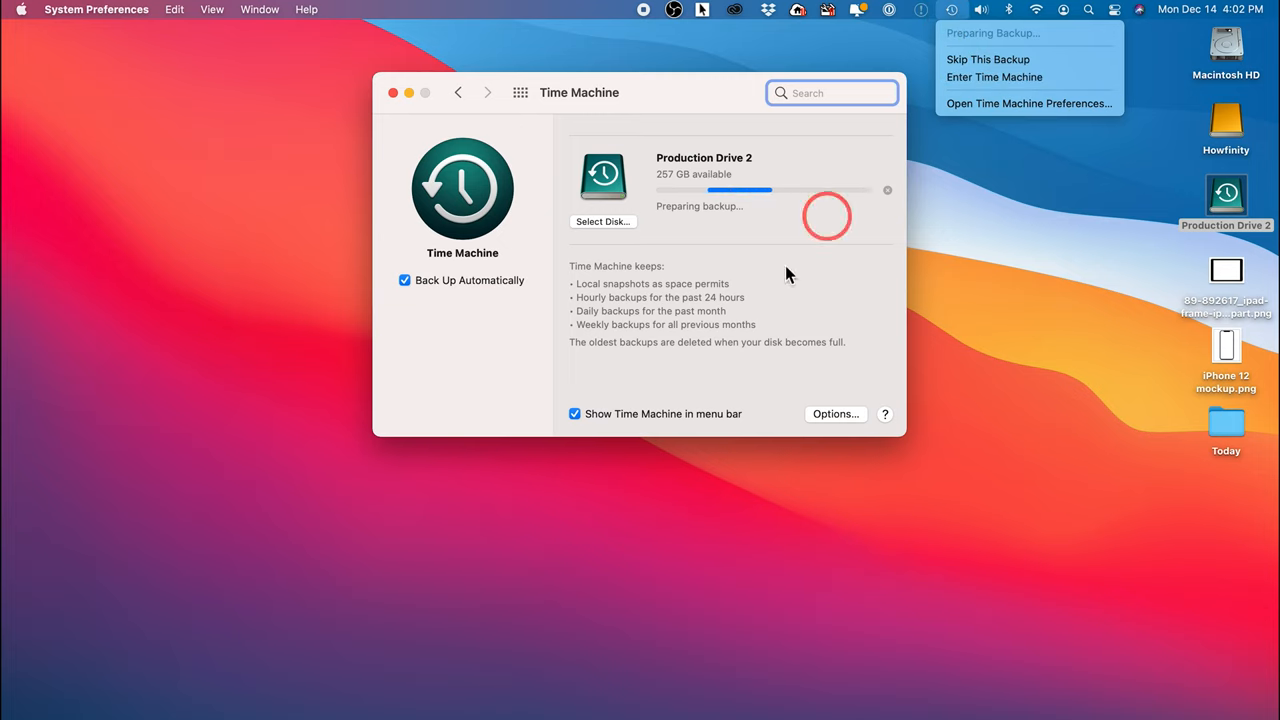
{"action": "mouse_move", "coordinate": [947, 137]}
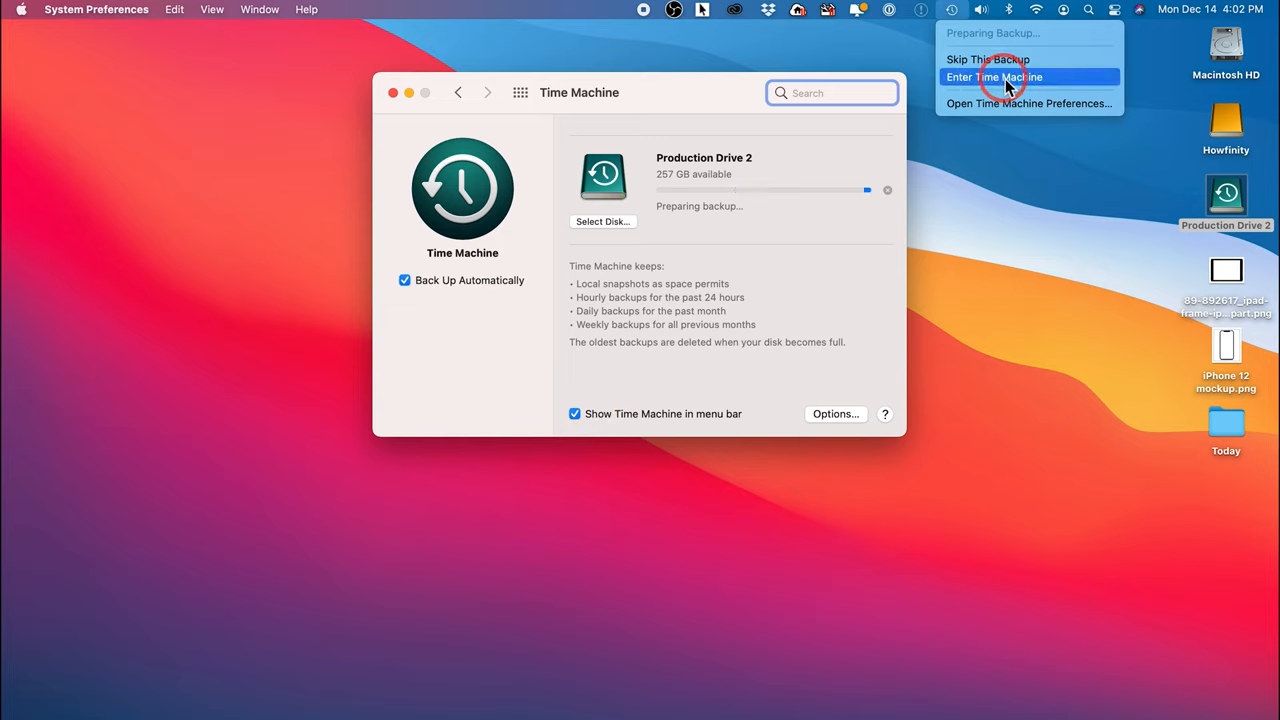
{"action": "left_click", "coordinate": [994, 77]}
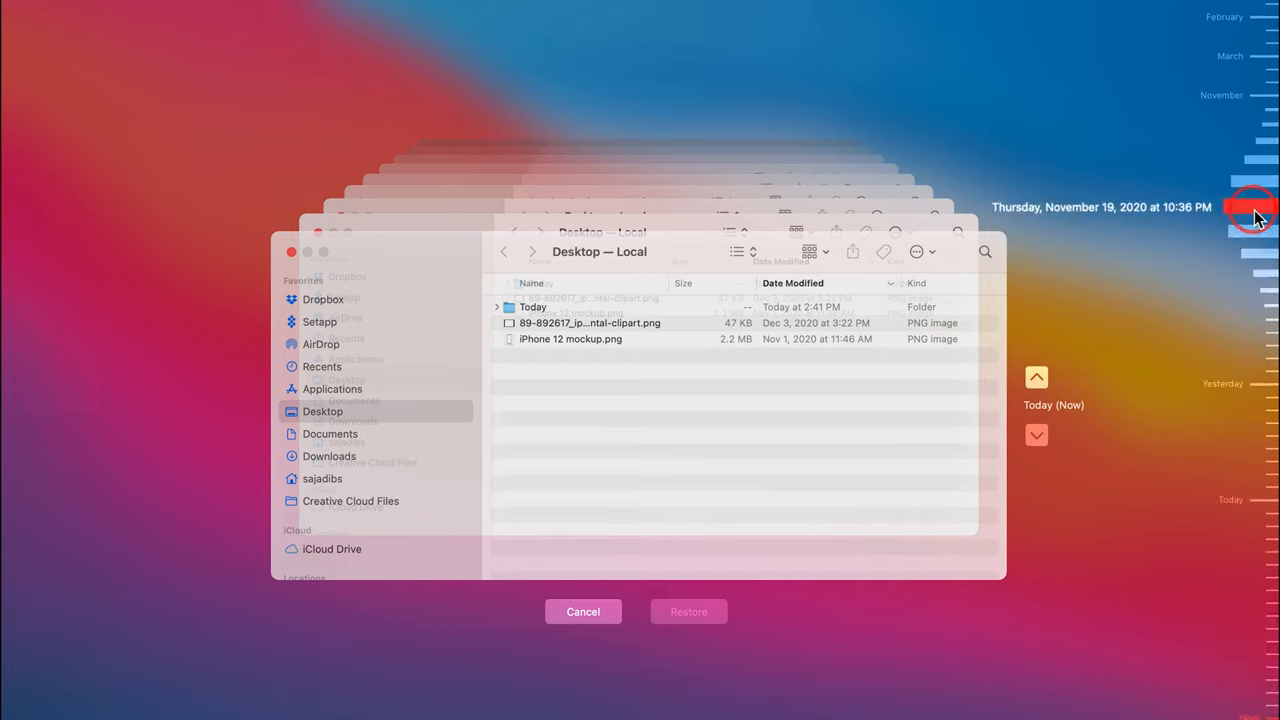
- Drag the timeline back to the November 19, 2020 Desktop backup
{"action": "left_click_drag", "start_coordinate": [1255, 210], "coordinate": [1255, 197]}
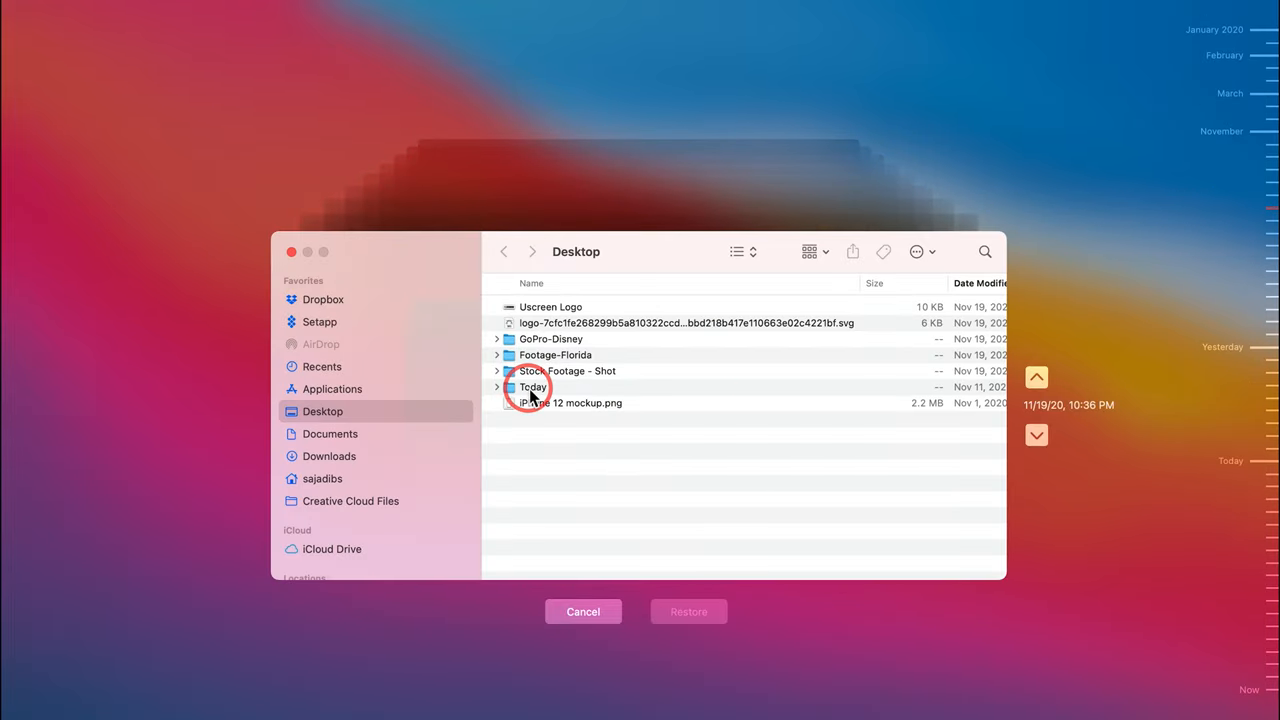
- Select the deleted logo SVG in the November 19 snapshot and restore it
{"action": "left_click", "coordinate": [686, 323]}
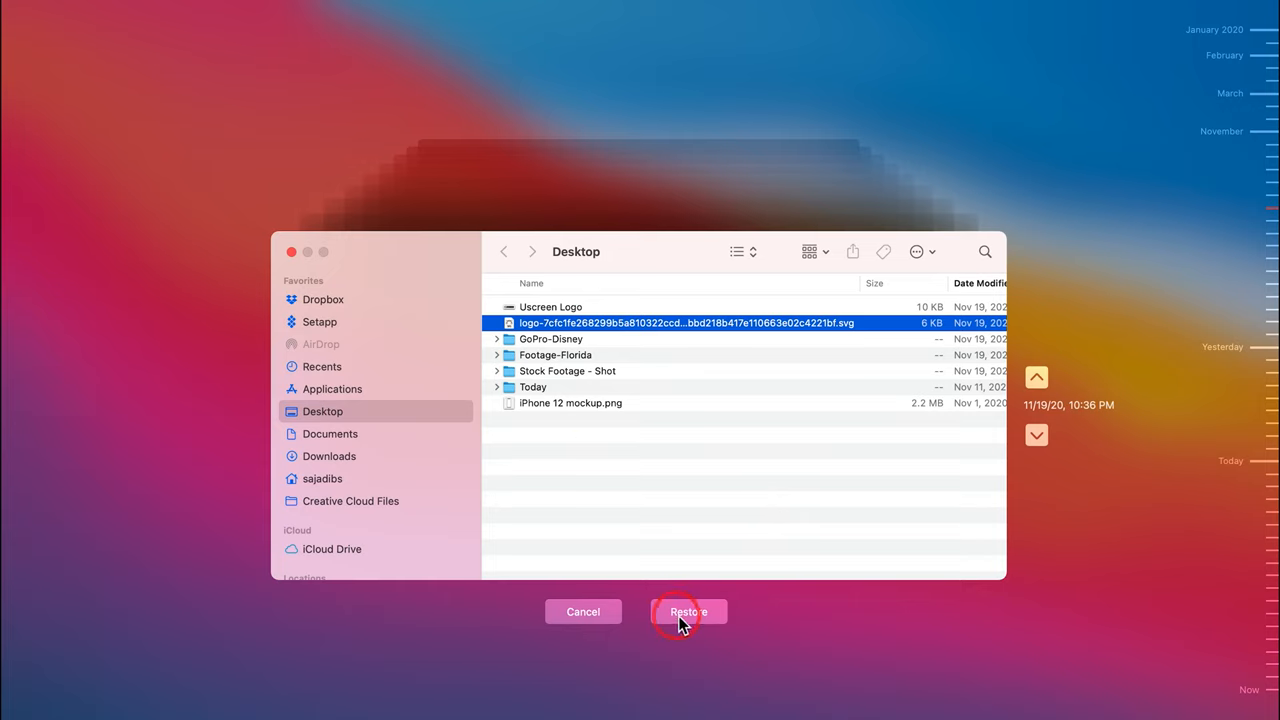
{"action": "left_click", "coordinate": [688, 611]}
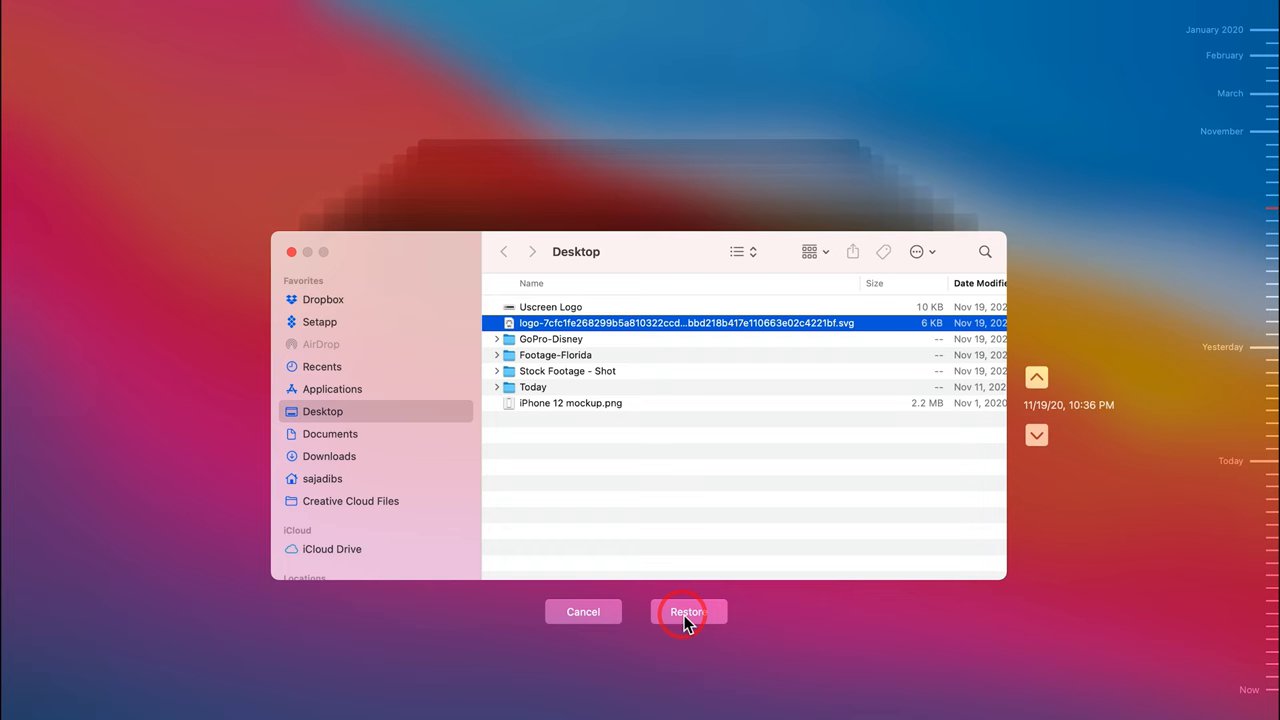
{"action": "left_click", "coordinate": [687, 611]}
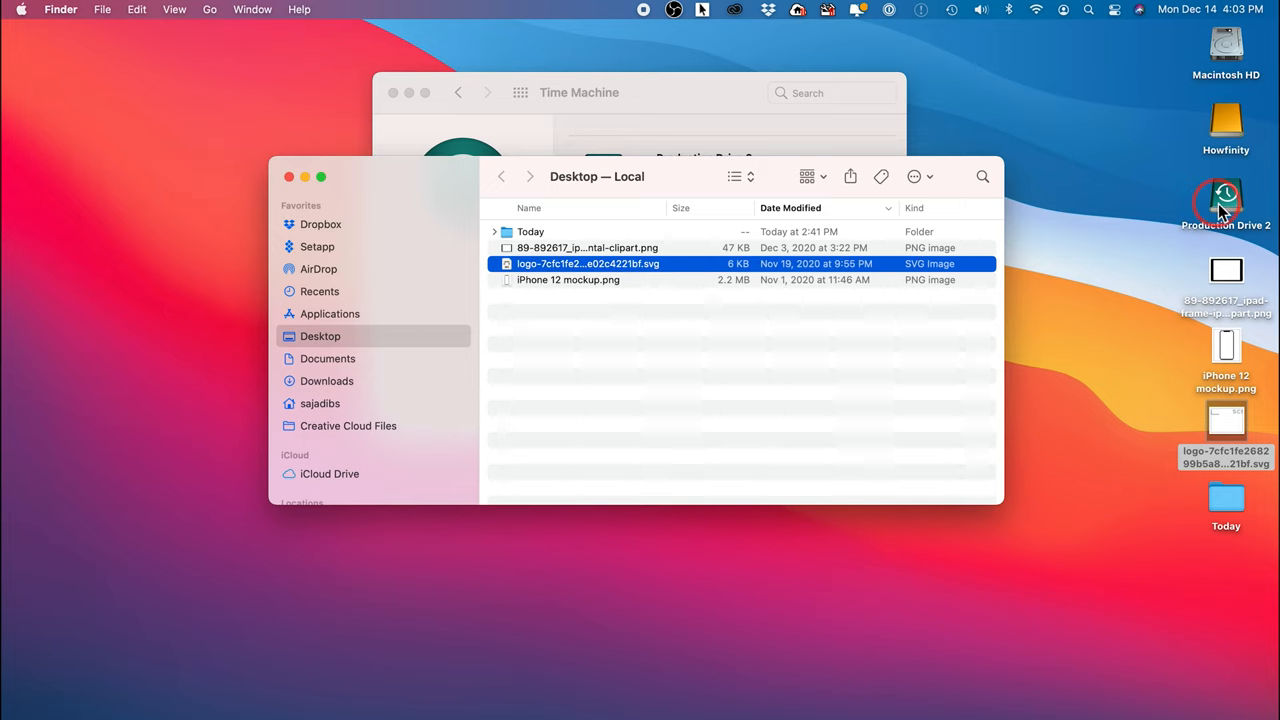
{"action": "mouse_move", "coordinate": [643, 272]}
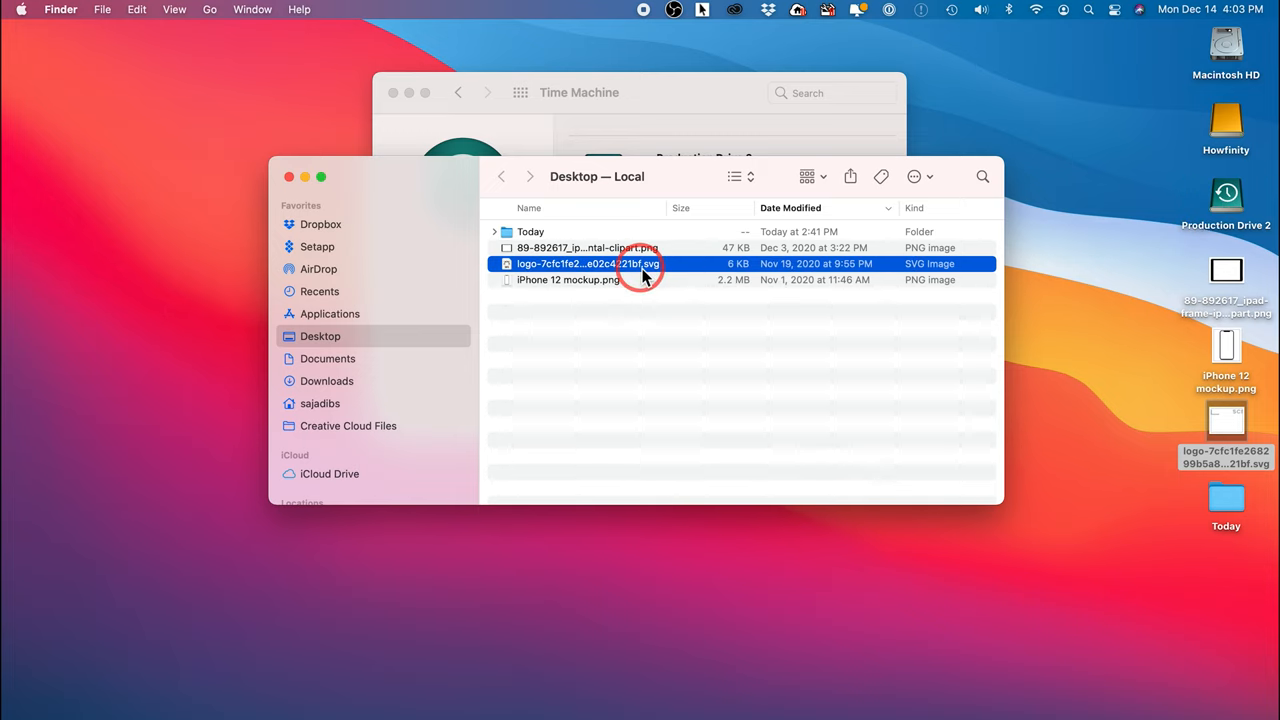
- Select the restored logo SVG, go to Applications, and reopen the Time Machine menu
{"action": "left_click", "coordinate": [588, 263]}
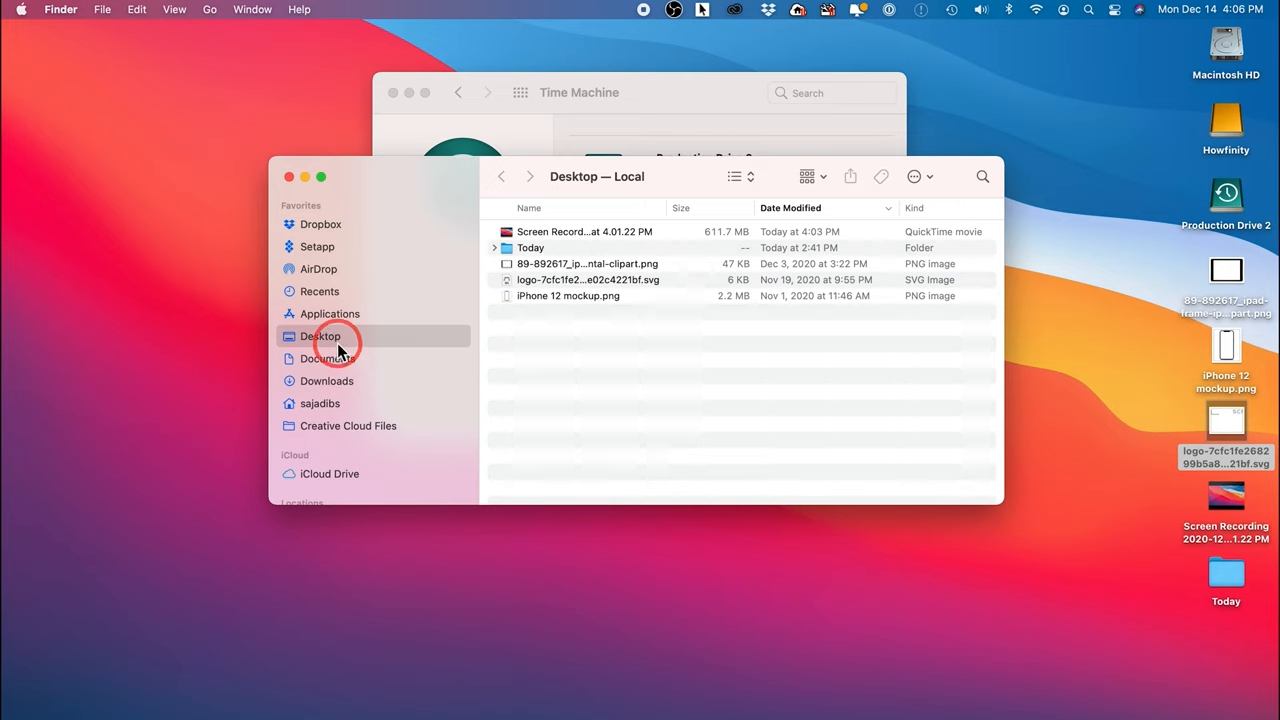
{"action": "mouse_move", "coordinate": [343, 318]}
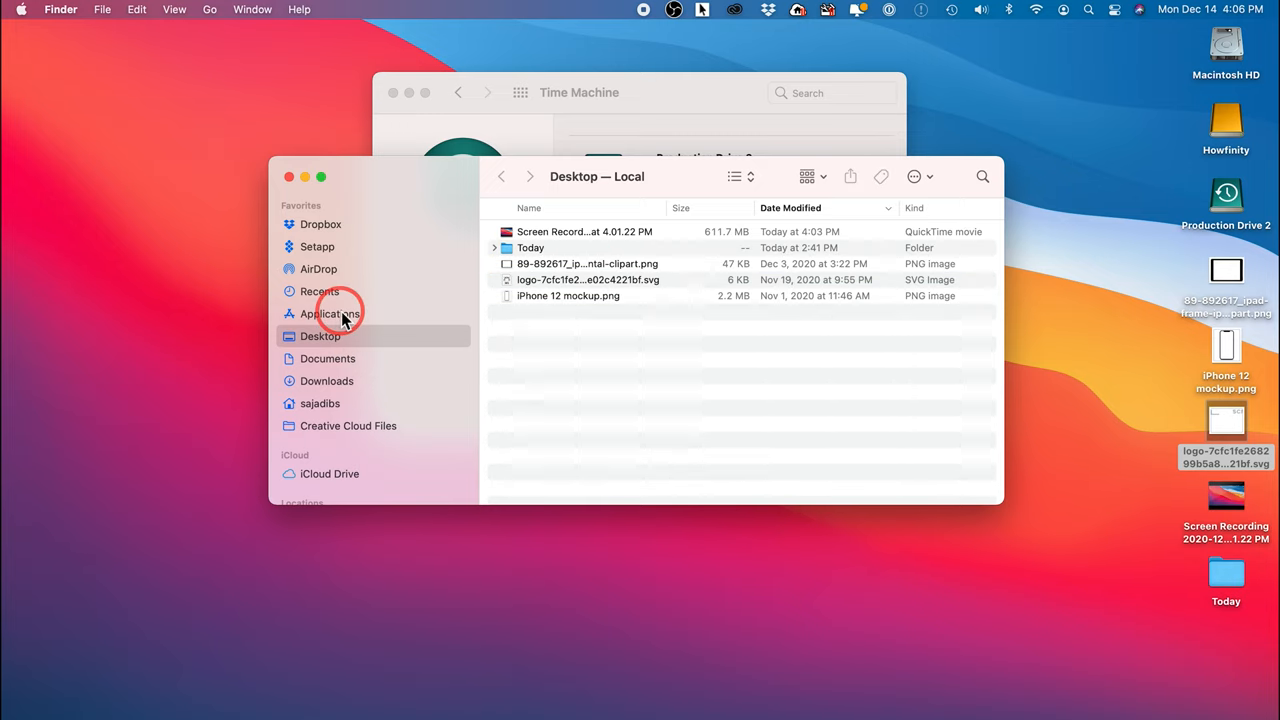
{"action": "left_click", "coordinate": [330, 313]}
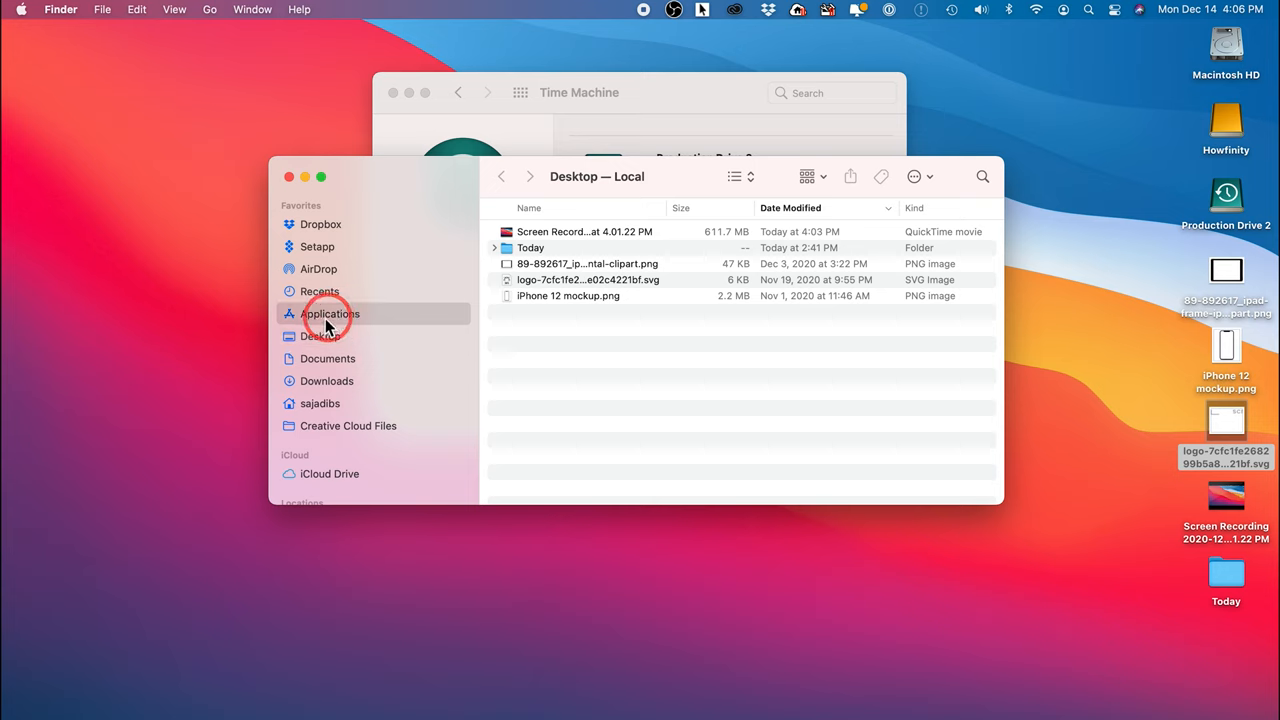
{"action": "left_click", "coordinate": [330, 313]}
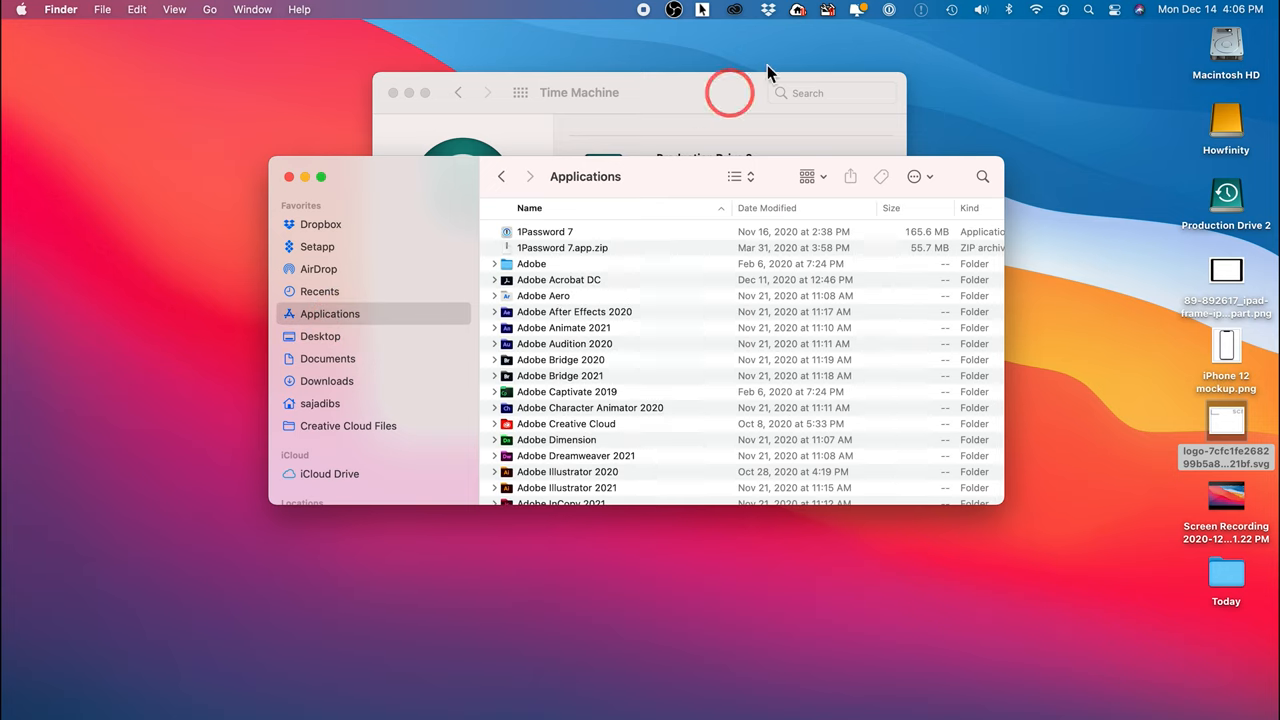
{"action": "left_click", "coordinate": [951, 9]}
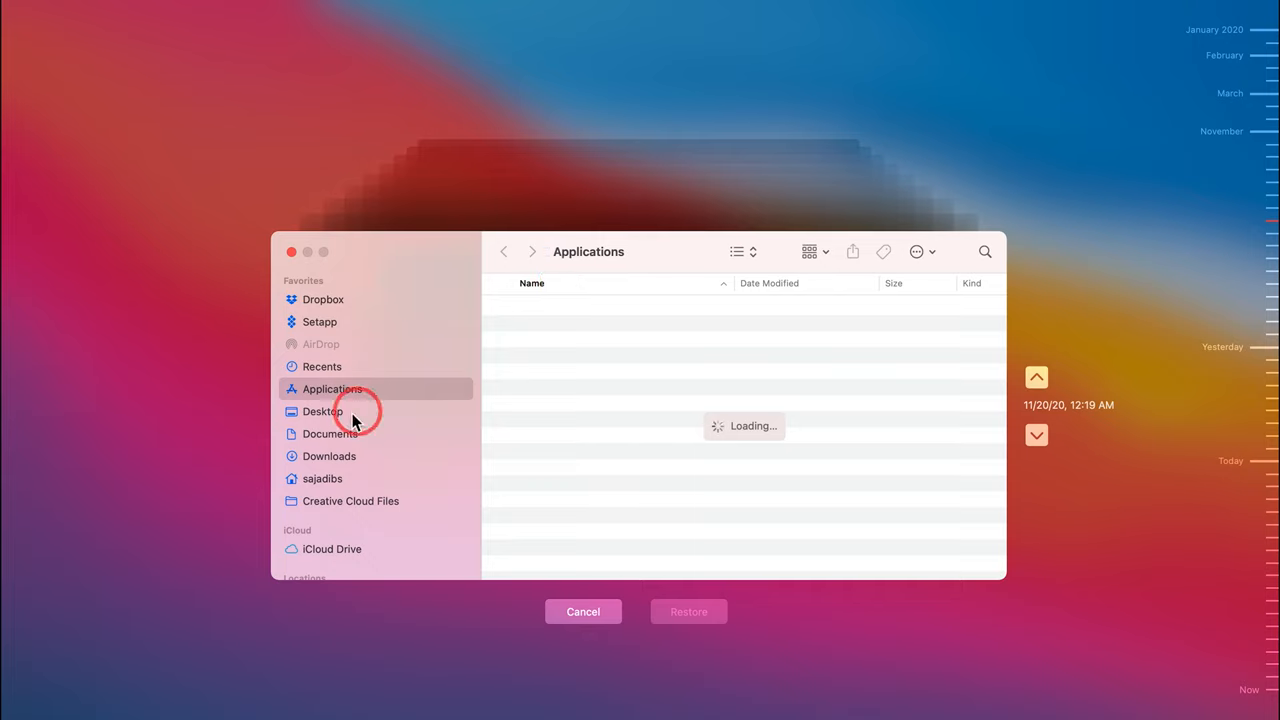
{"action": "mouse_move", "coordinate": [305, 433]}
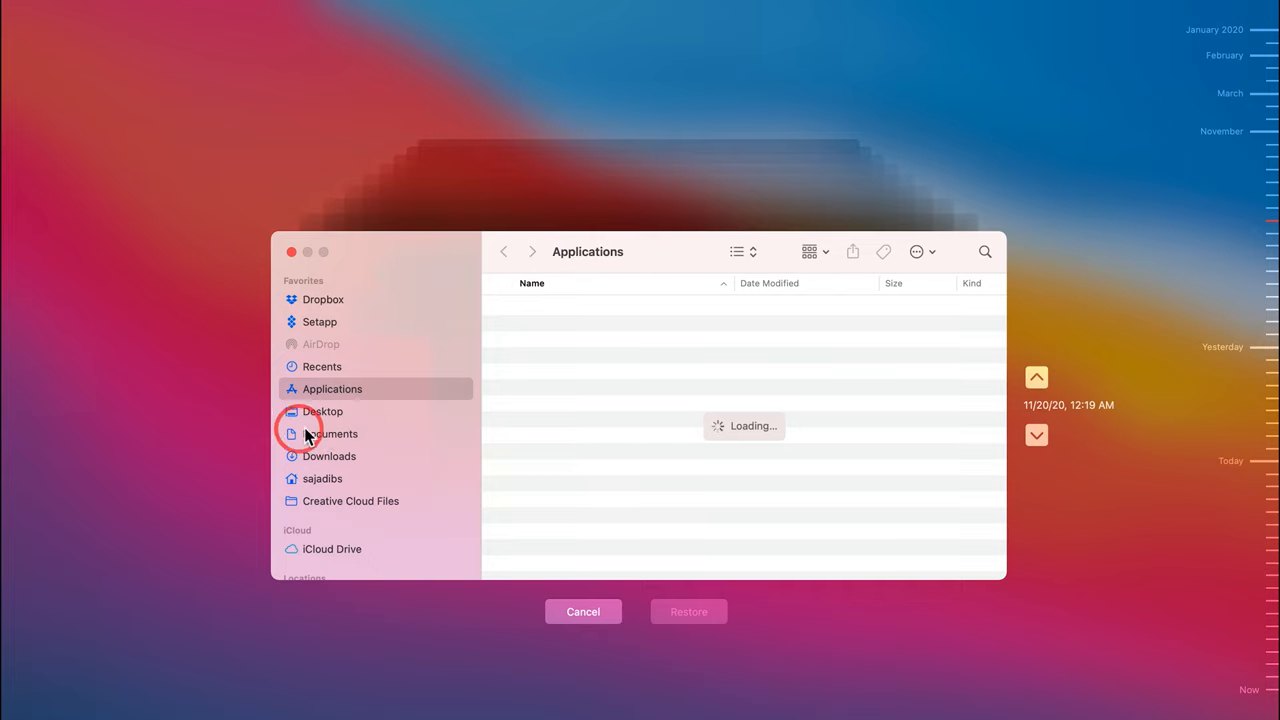
{"action": "mouse_move", "coordinate": [332, 473]}
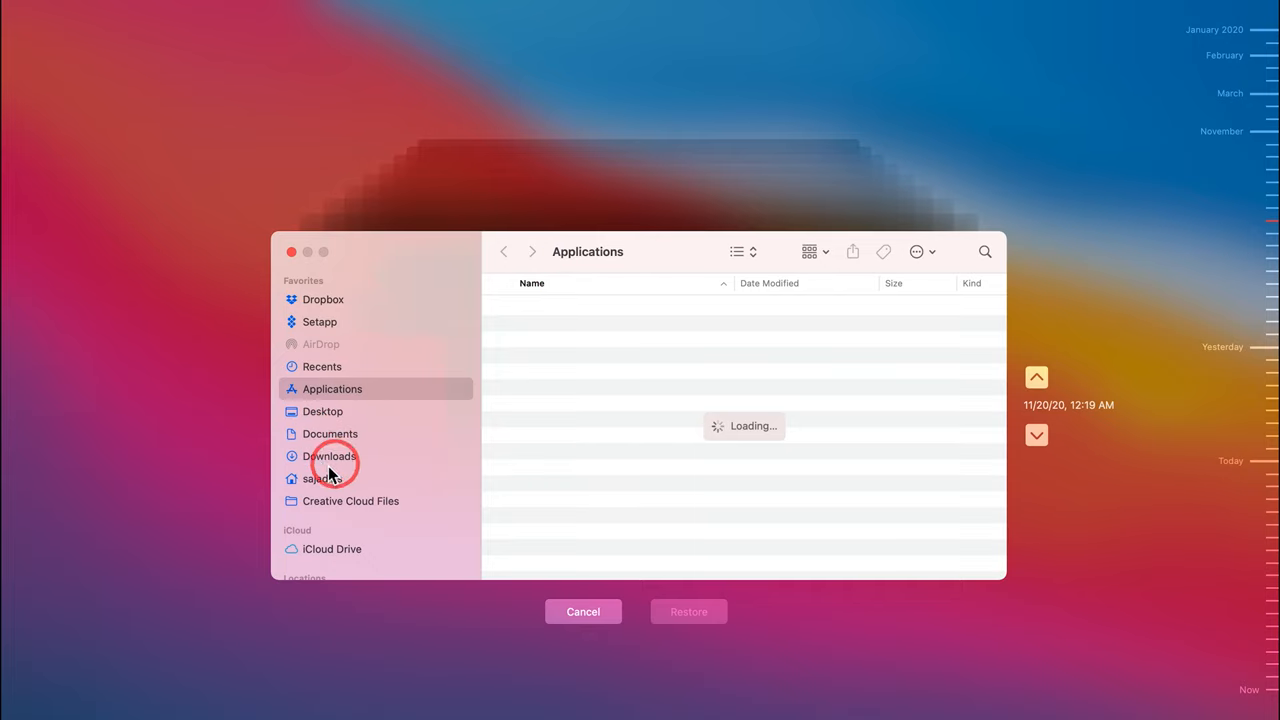